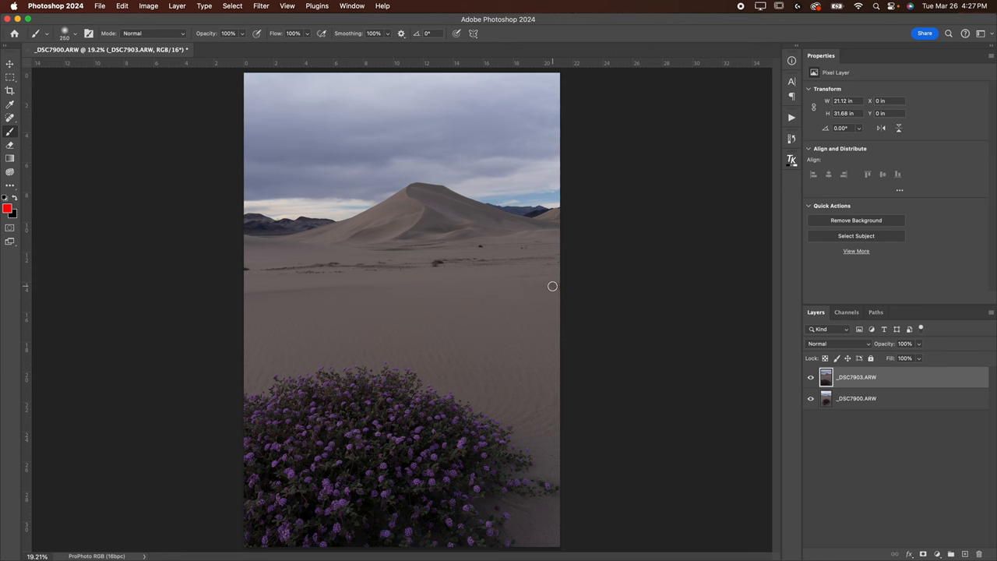
mouse_move(389, 215)
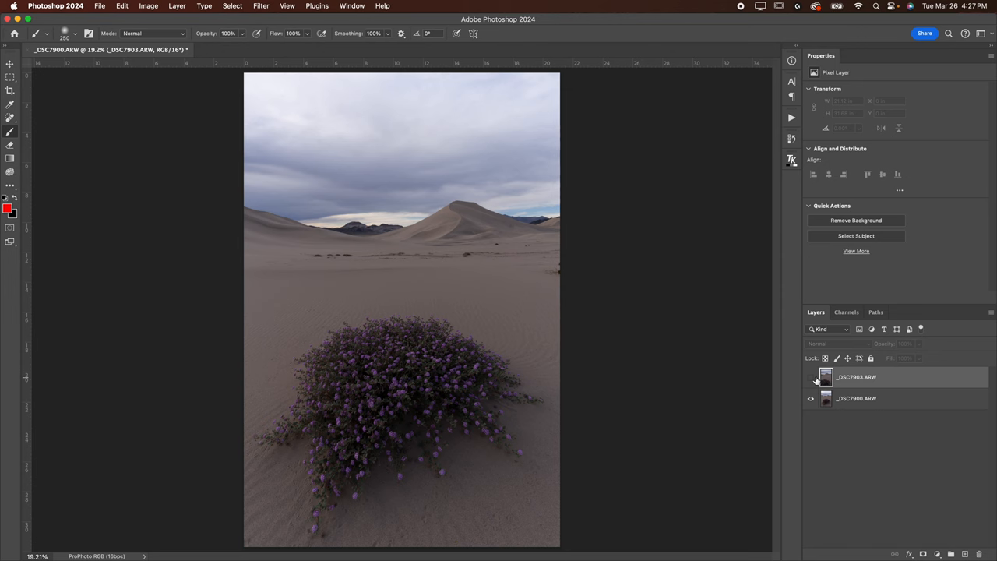
Toggle the close-up photo's visibility to compare it against the wide shot underneath
click(810, 376)
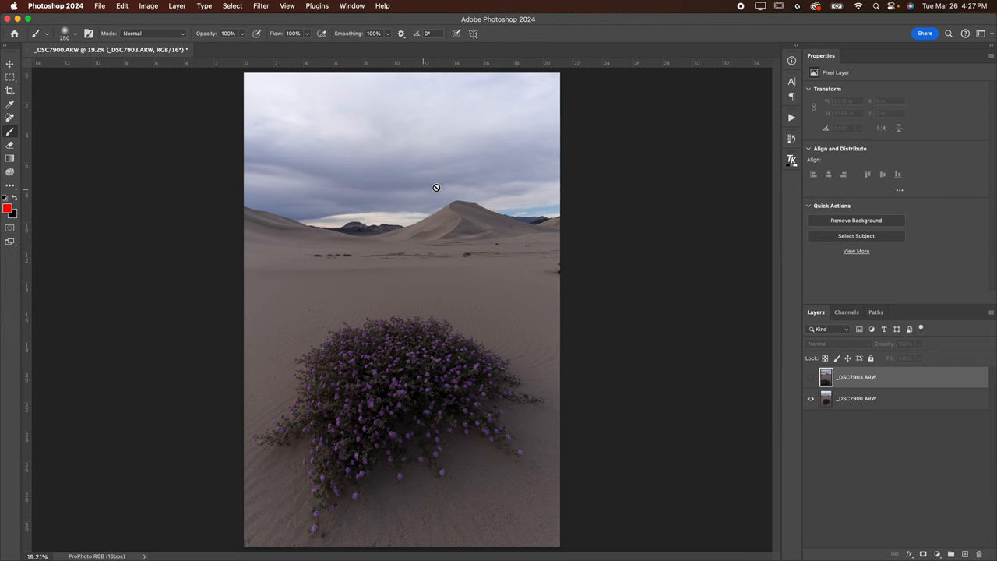
click(810, 377)
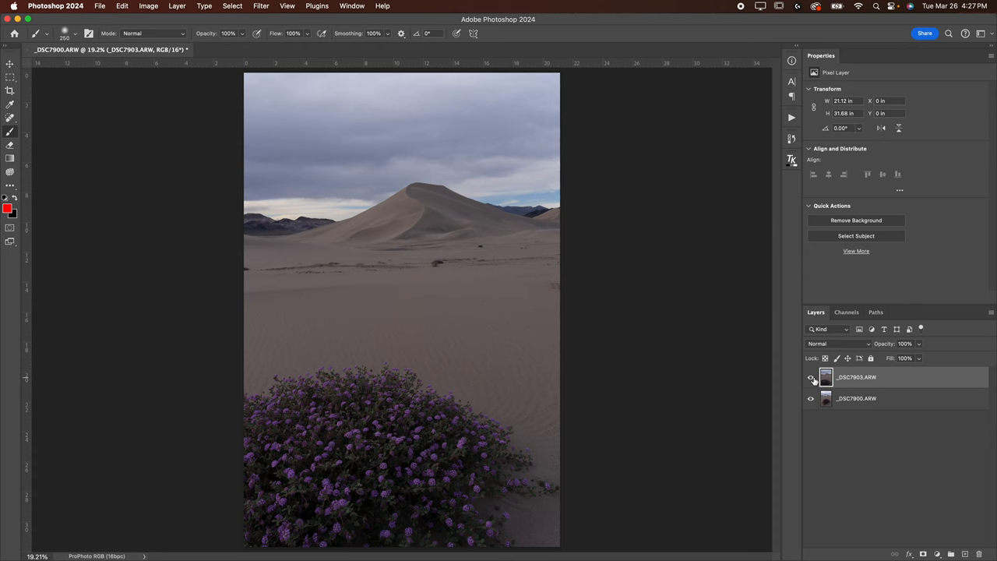
click(810, 377)
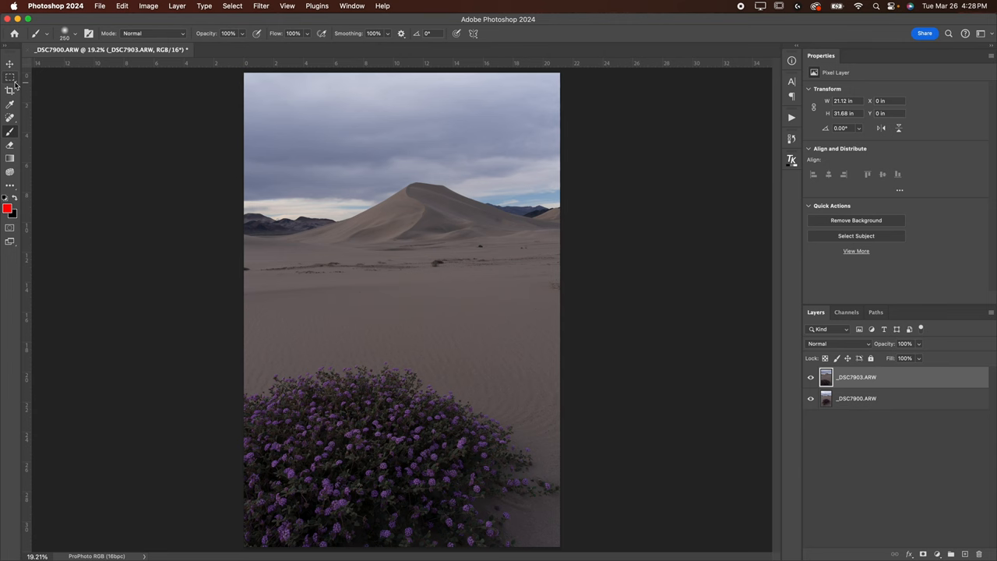
click(11, 76)
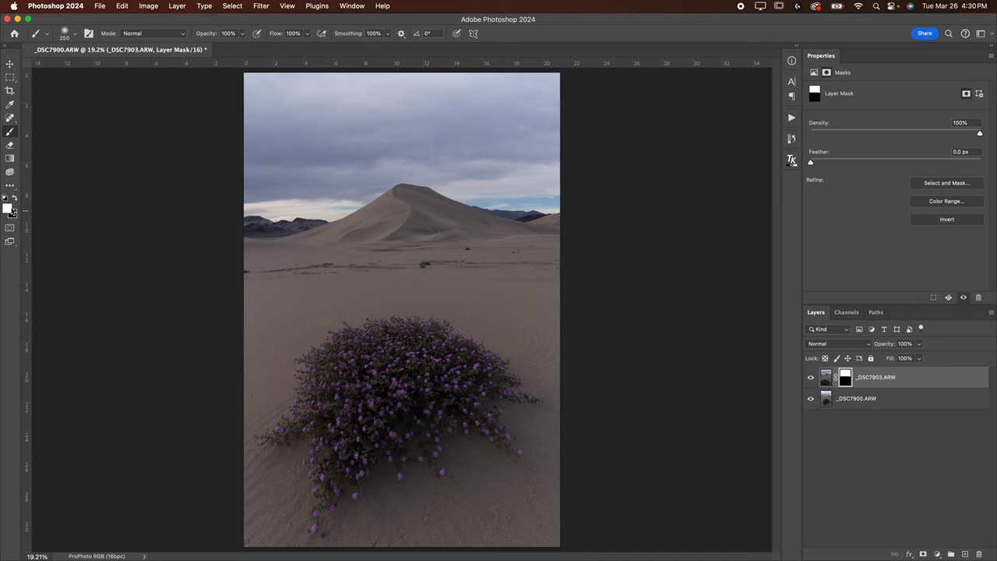
Set up a Soft Round brush at 250 px with 0% hardness for mask painting
click(75, 32)
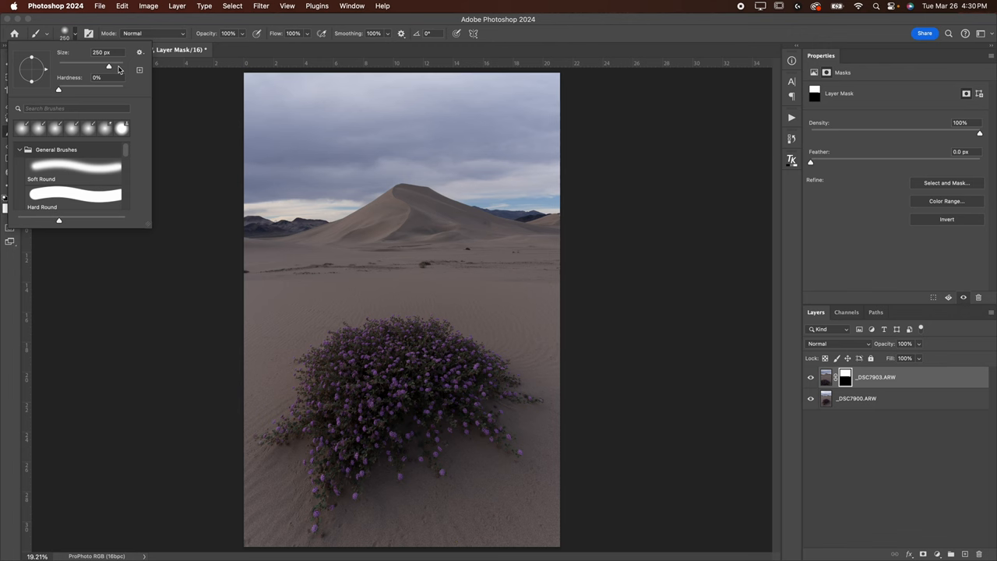
click(218, 293)
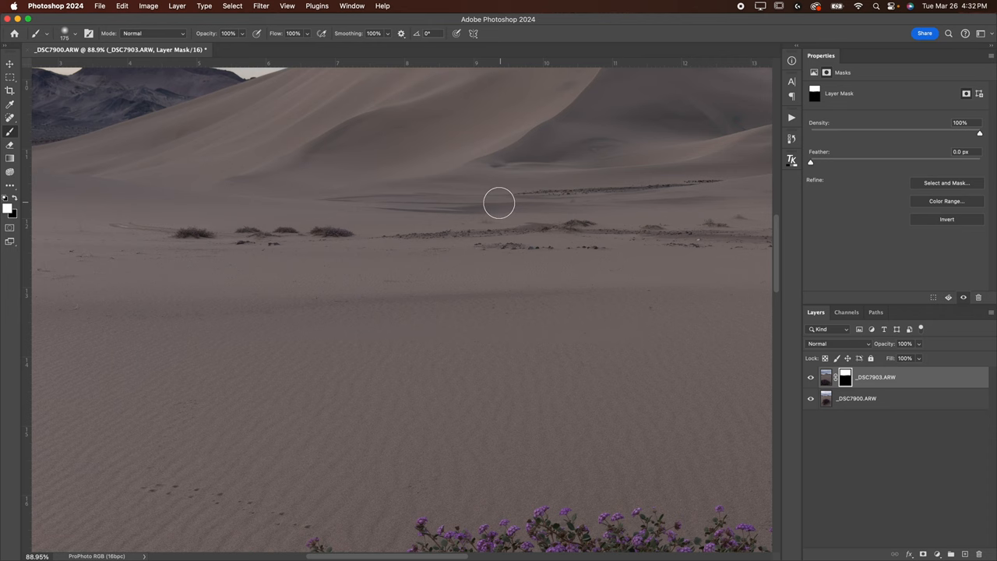
Paint white on the mask along the horizon to reveal the close-up dune and sky
drag(498, 202, 589, 220)
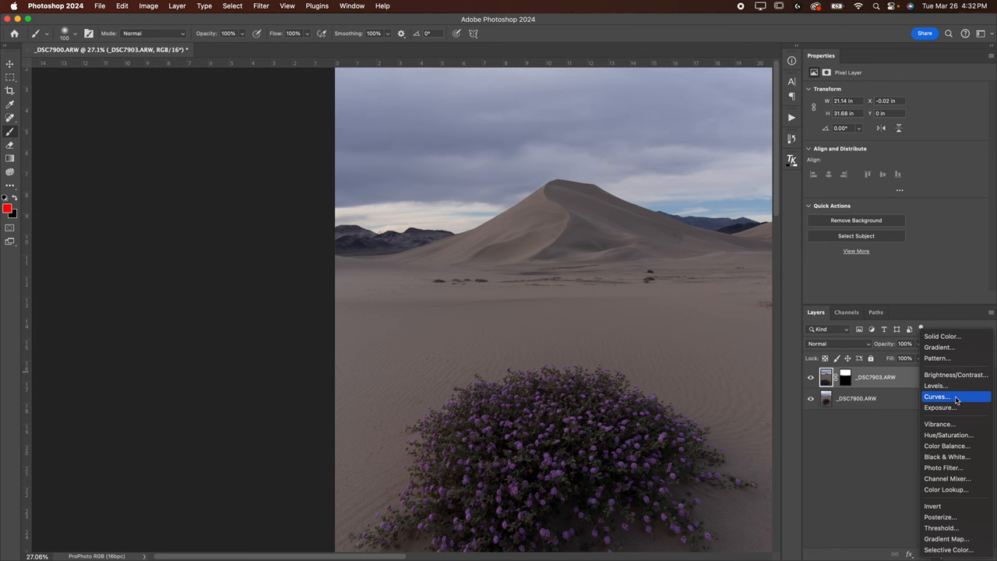
Add an Exposure adjustment of +0.20 and toggle it to compare the brightening
click(939, 408)
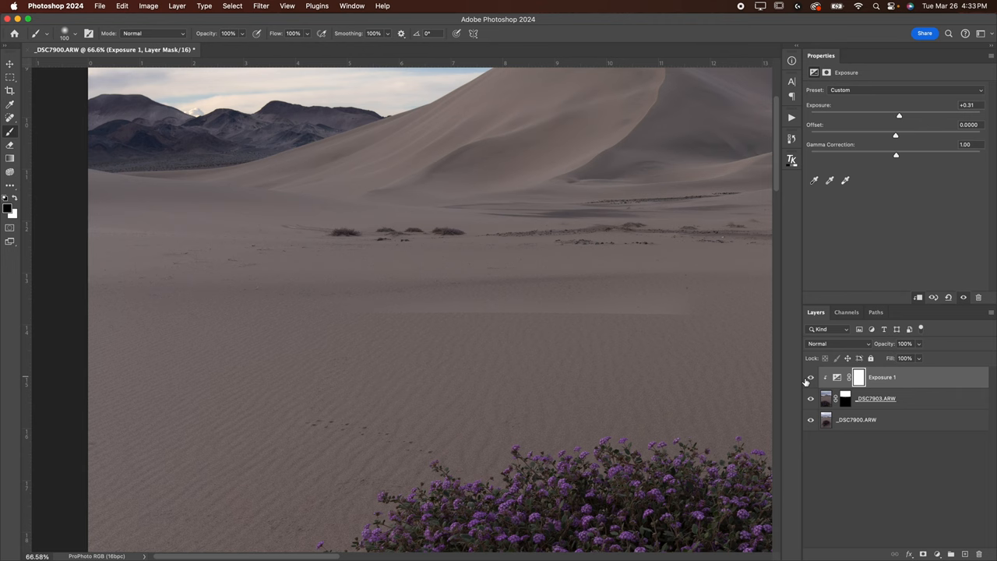
click(844, 398)
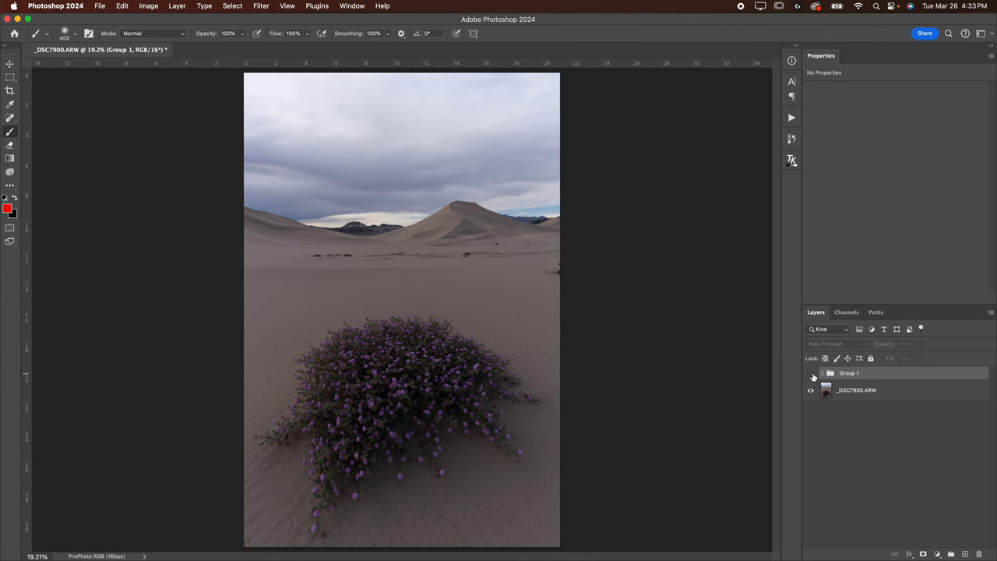
Show Group 1 again to compare the grouped composite against the original wide shot
click(810, 374)
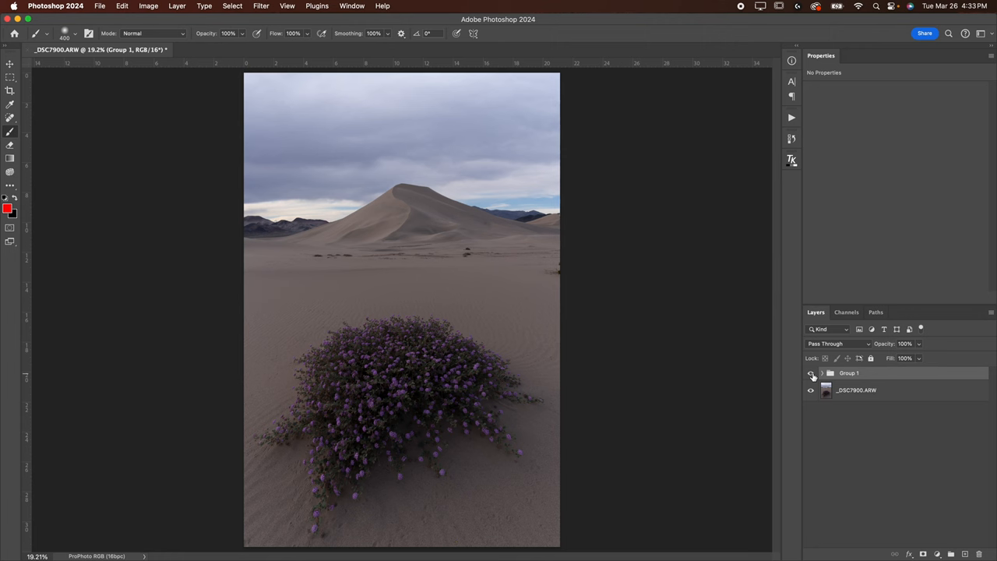